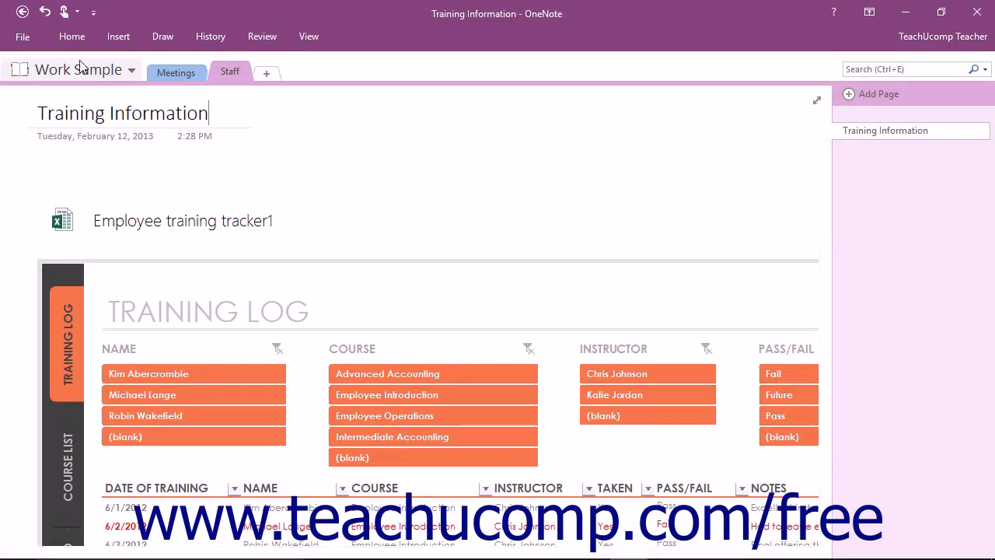
Go from the notebook list to the New Notebook screen via File
click(131, 69)
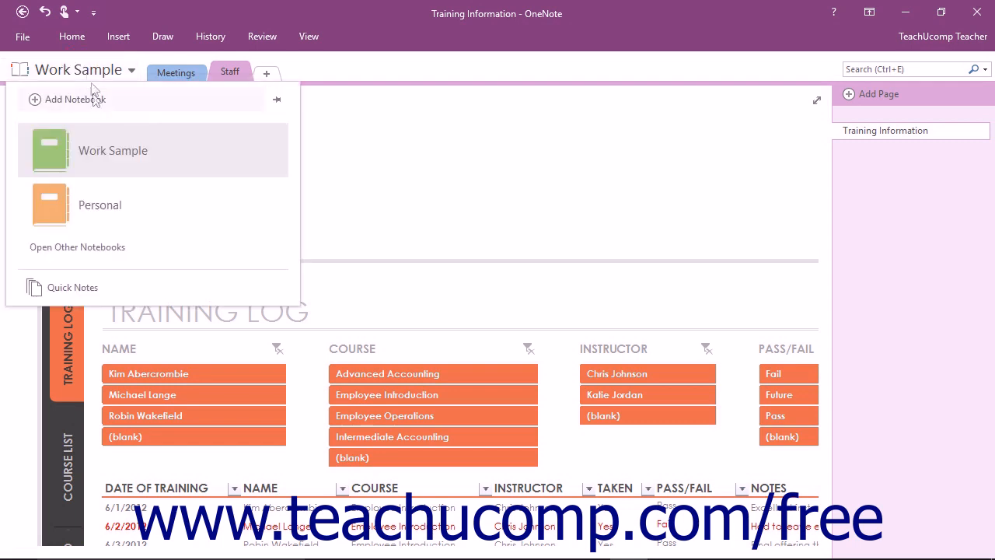
mouse_move(100, 204)
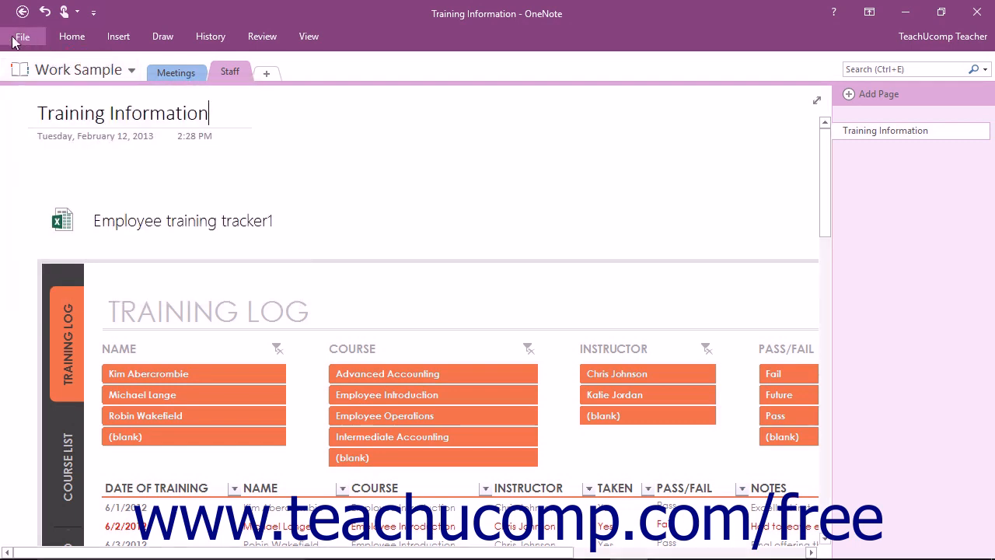
click(23, 36)
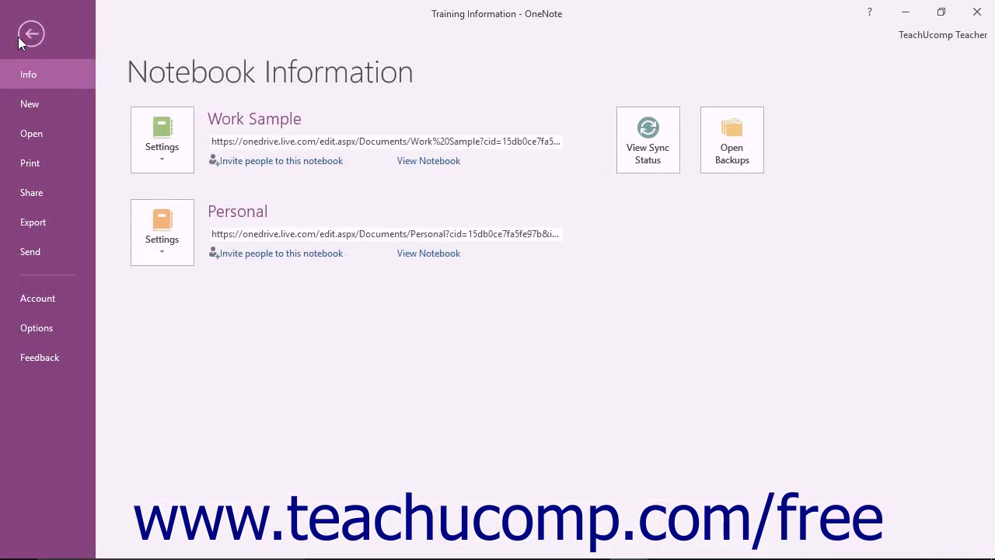
click(30, 104)
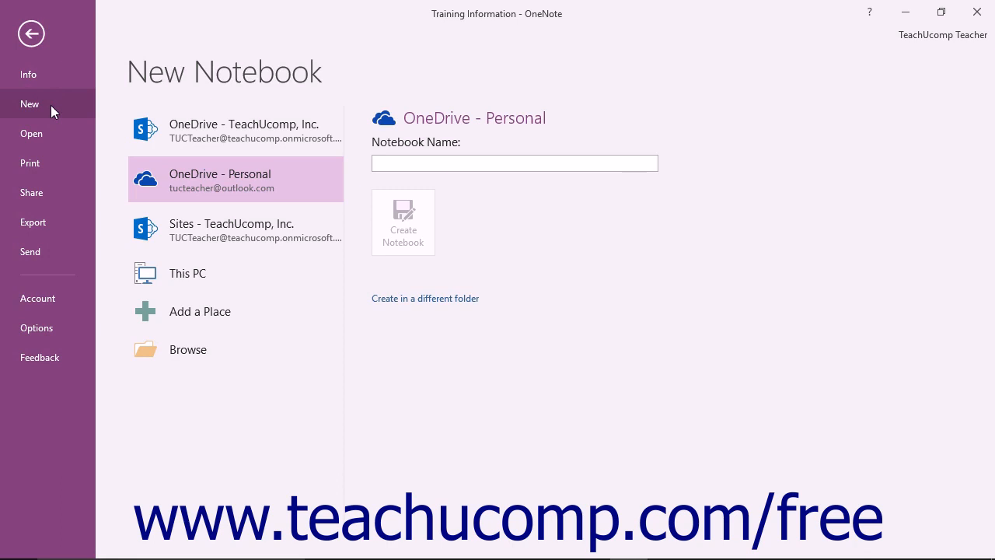
mouse_move(105, 123)
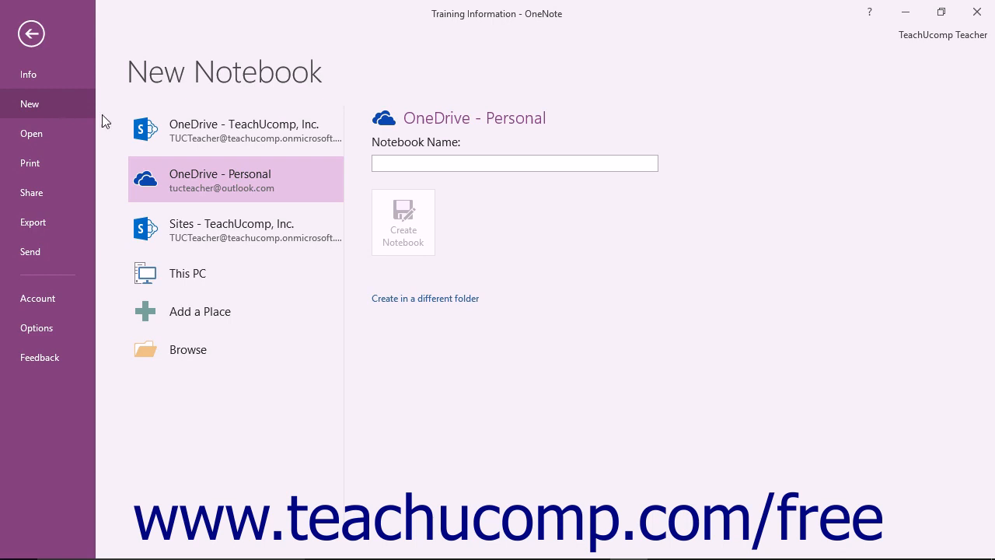
mouse_move(251, 185)
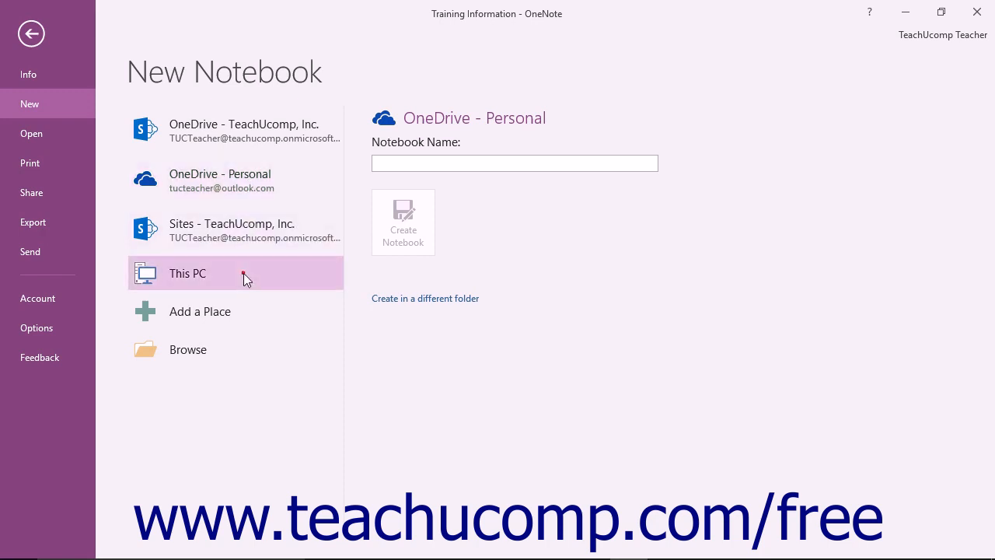
Choose This PC as the location for the new notebook
click(187, 273)
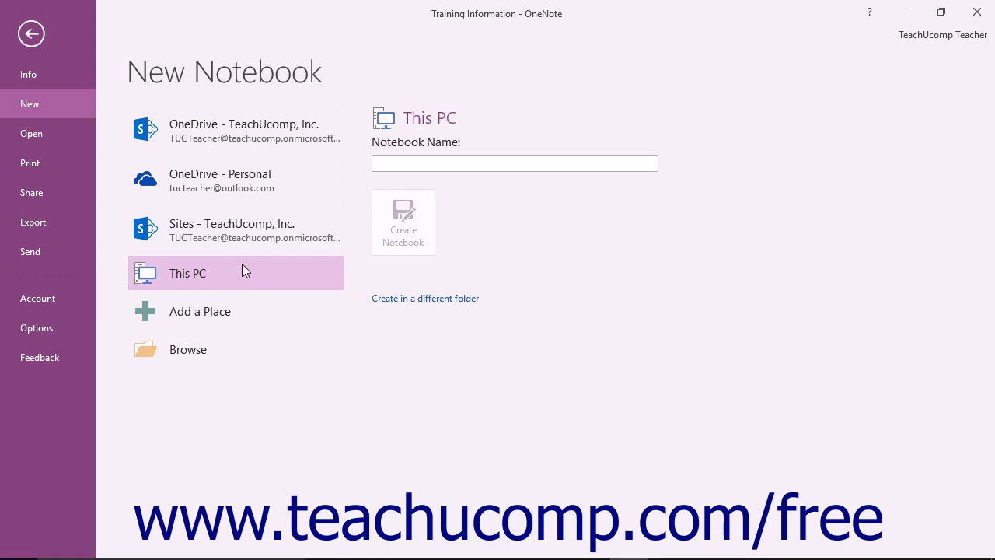
click(233, 179)
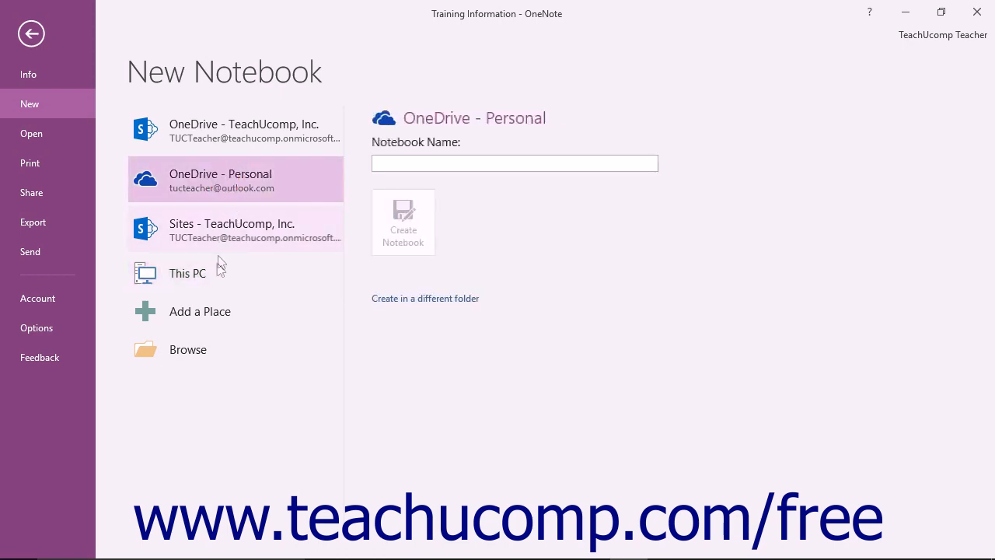
click(187, 273)
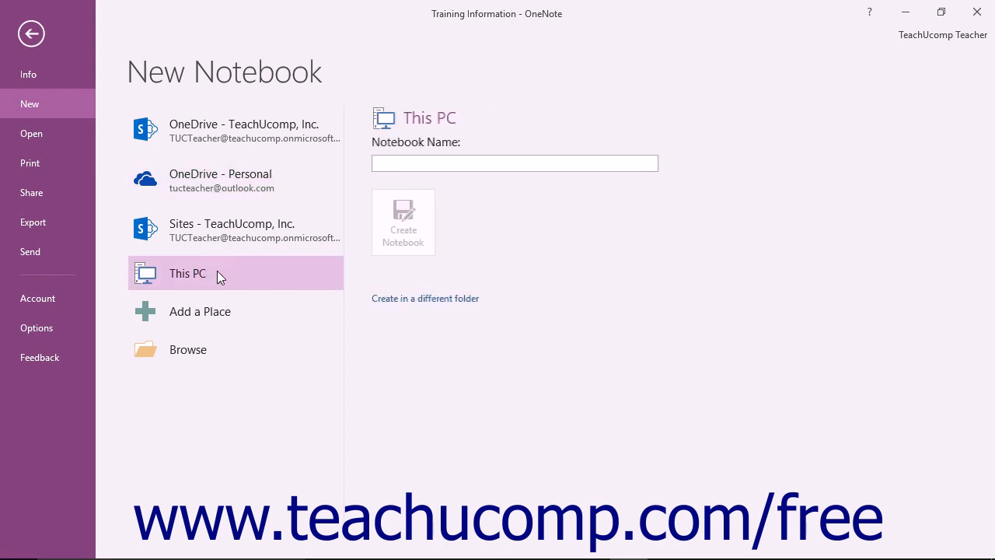
mouse_move(267, 230)
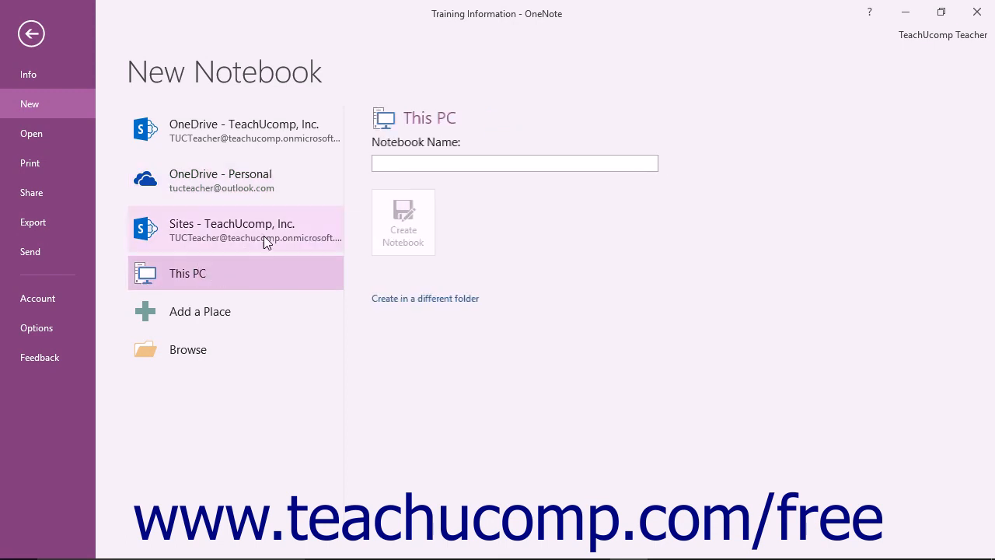
Enter 'Special Projects' as the new notebook's name
click(513, 163)
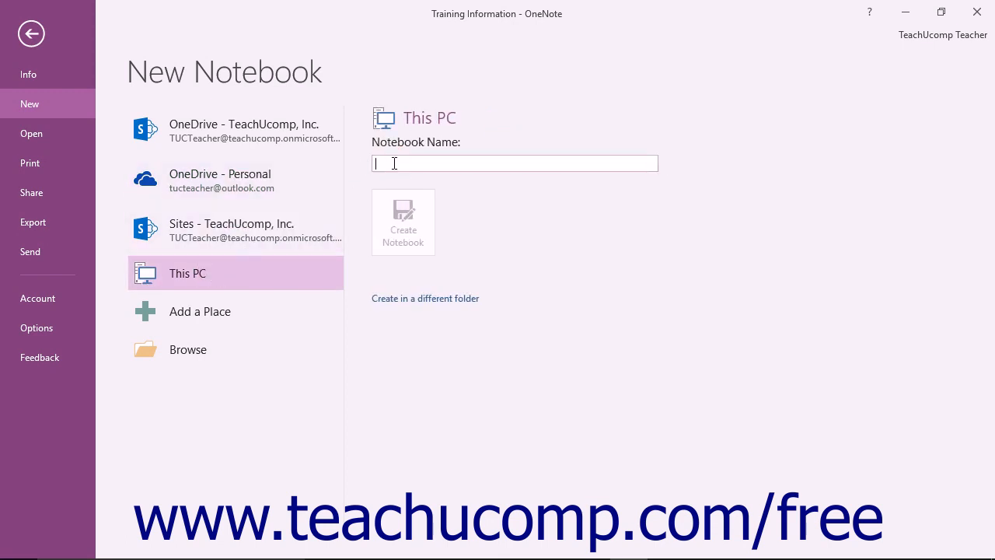
text(Special Projects)
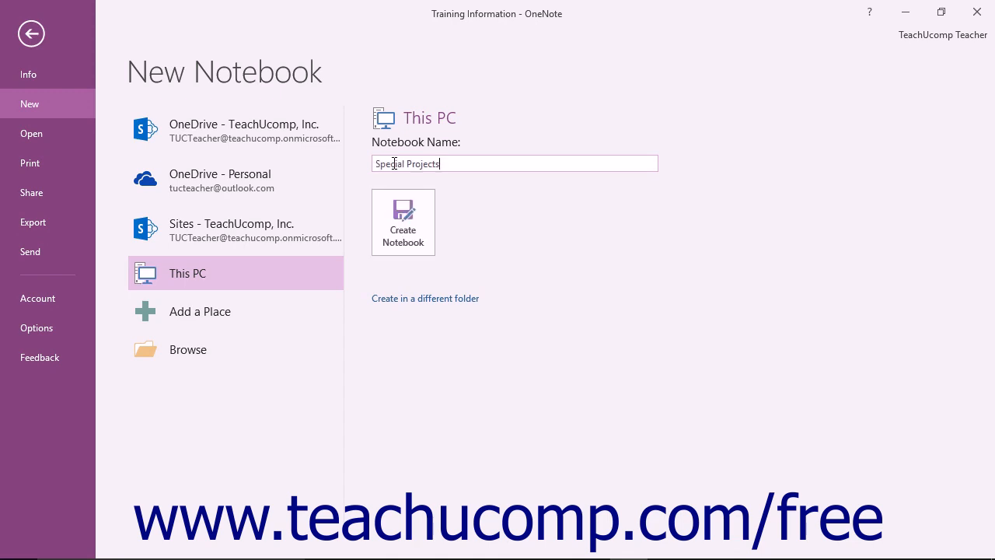
mouse_move(454, 226)
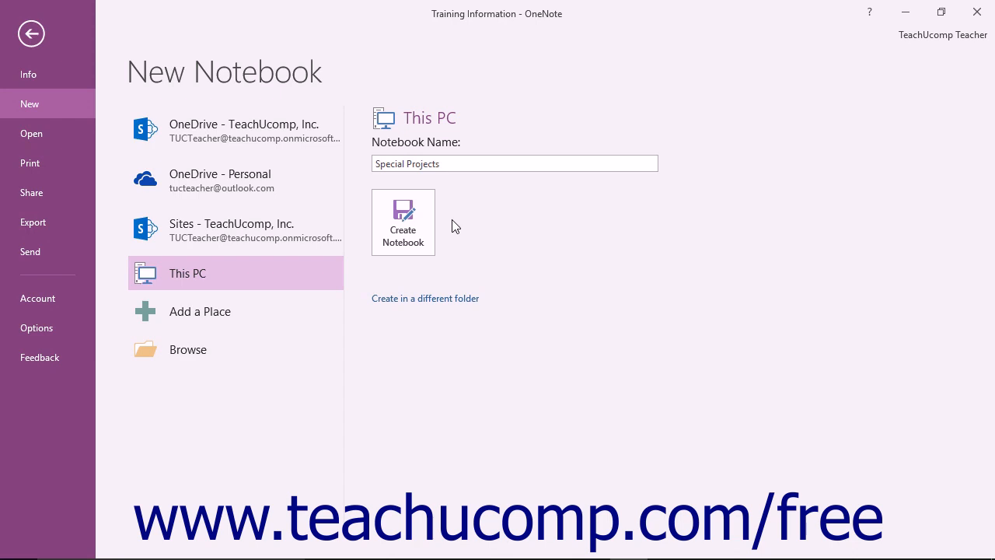
mouse_move(425, 298)
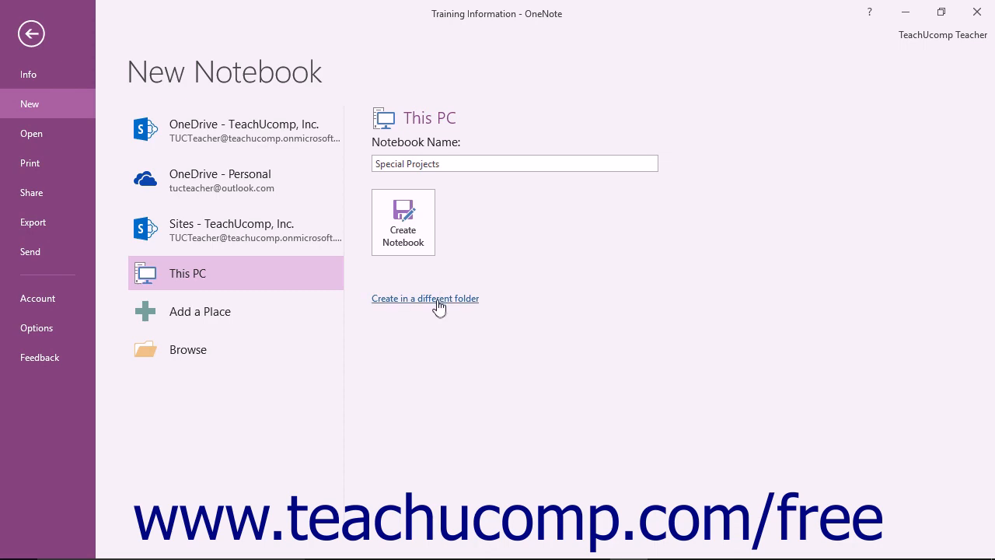
click(426, 298)
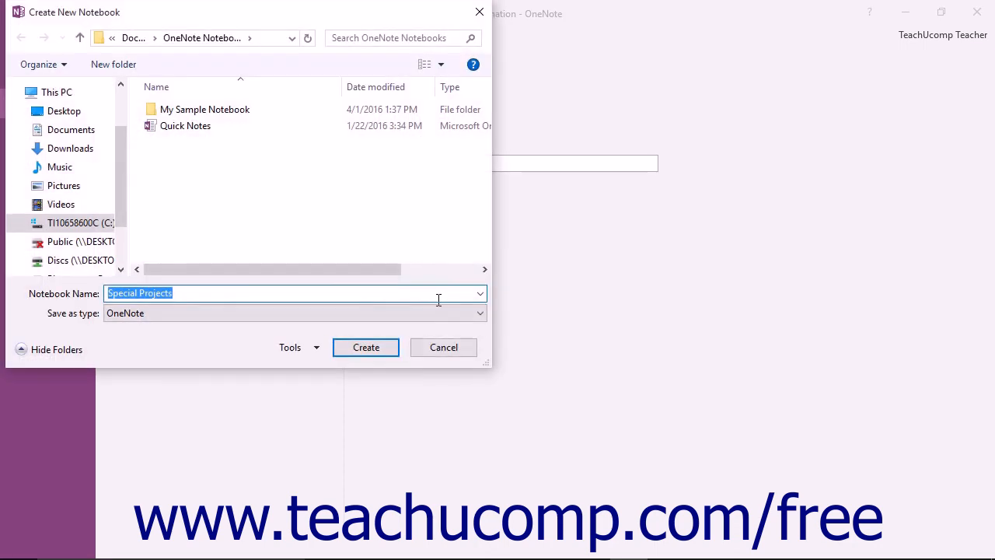
mouse_move(427, 293)
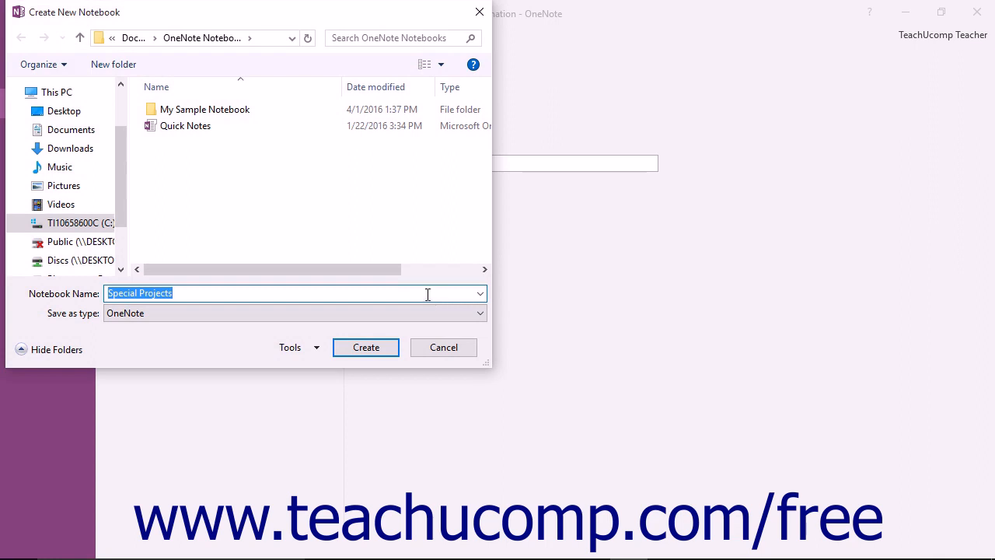
mouse_move(272, 180)
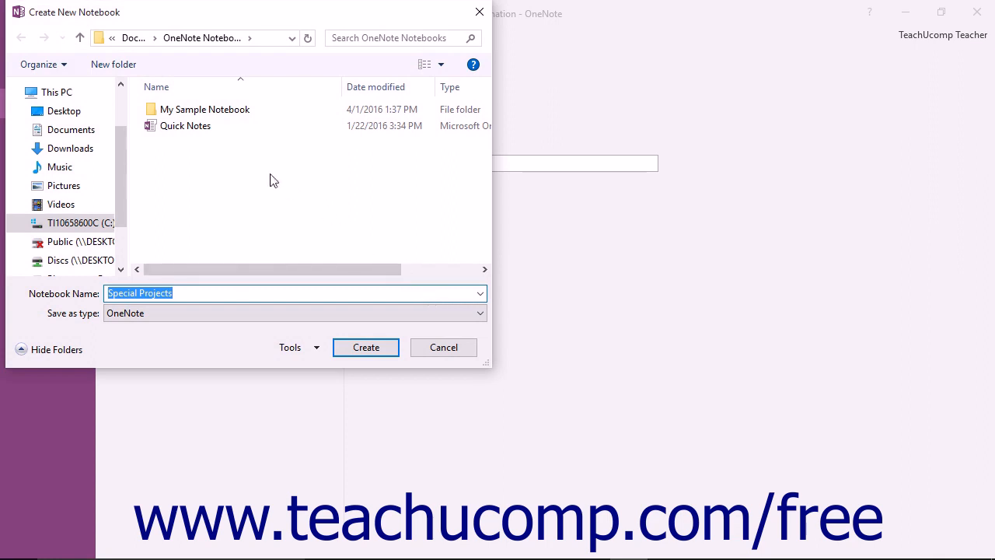
click(218, 293)
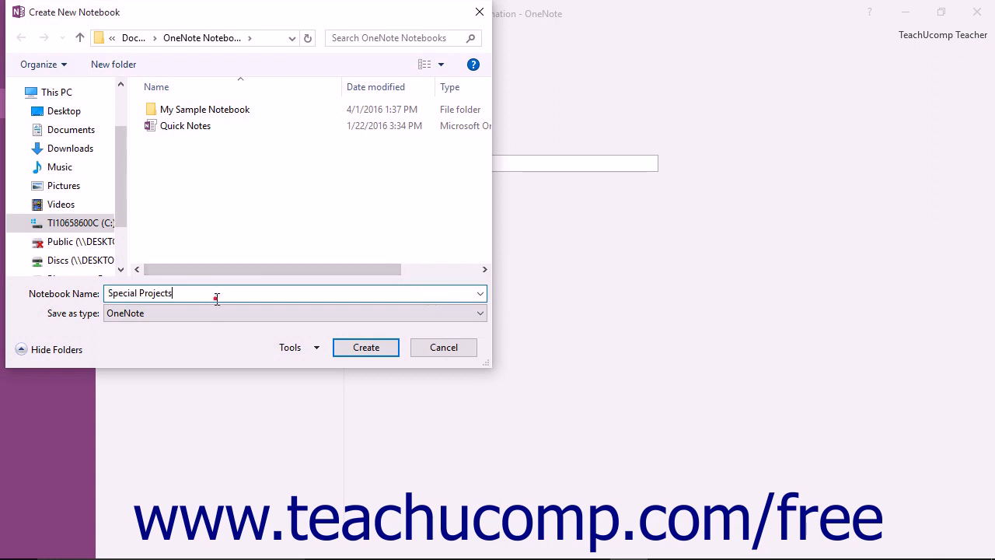
mouse_move(217, 299)
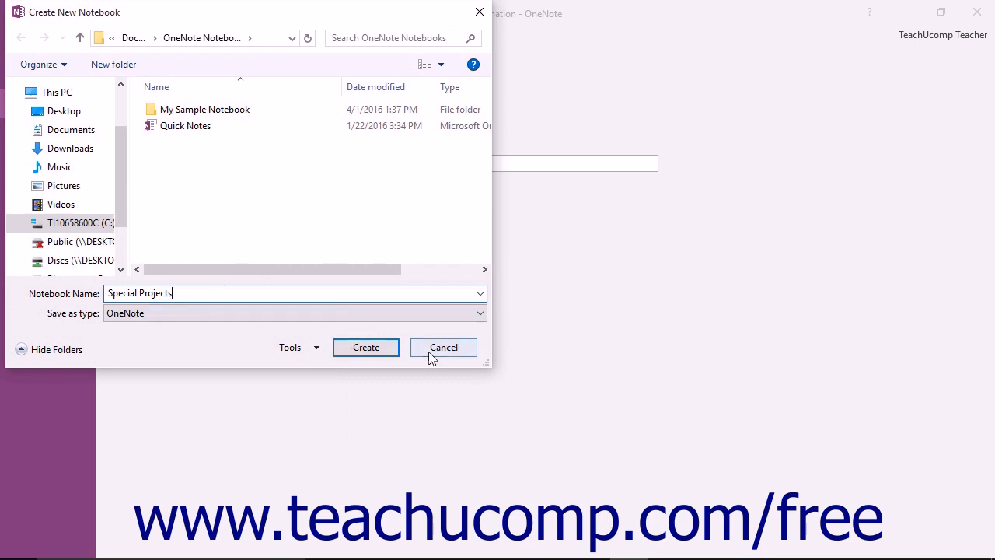
click(443, 347)
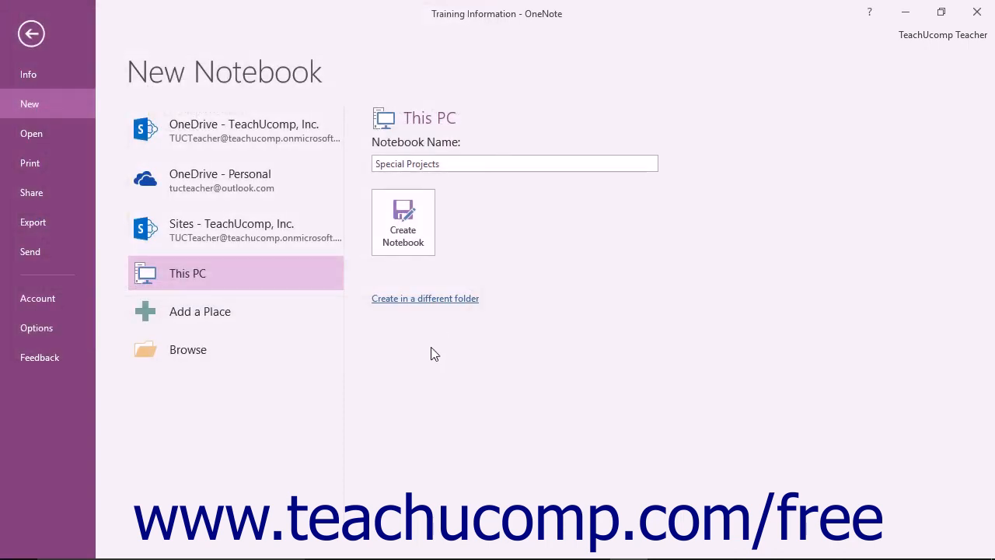
Browse to a save folder and create the Special Projects notebook locally
click(206, 349)
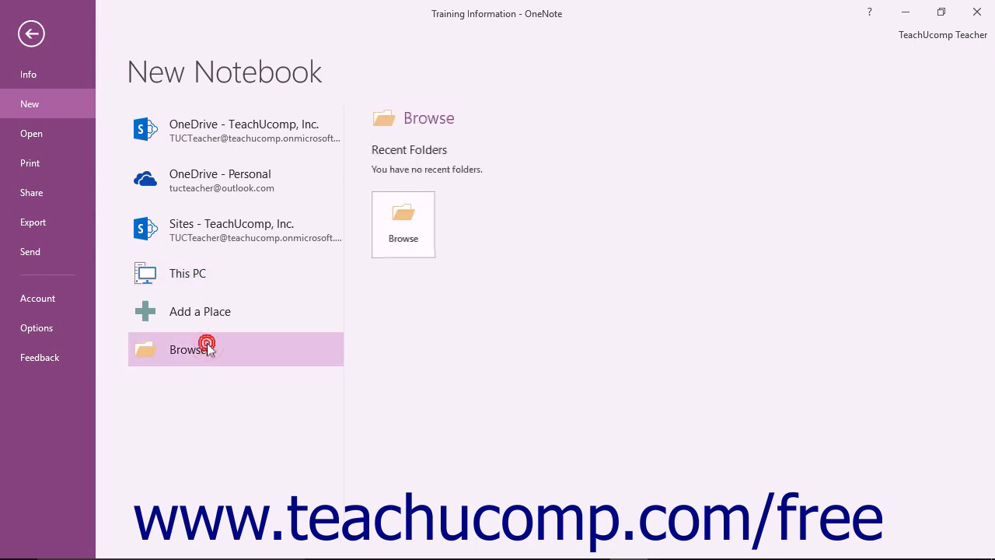
click(207, 349)
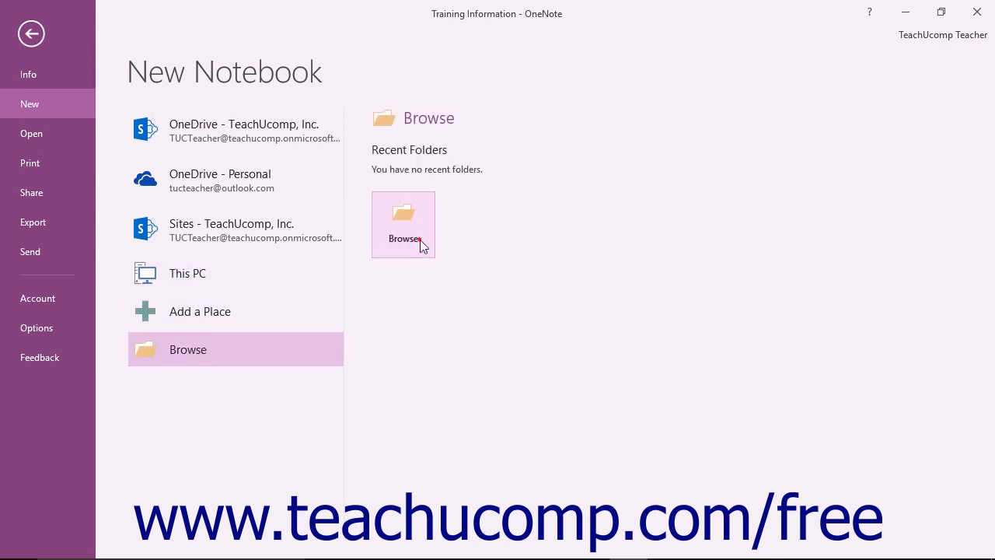
click(404, 225)
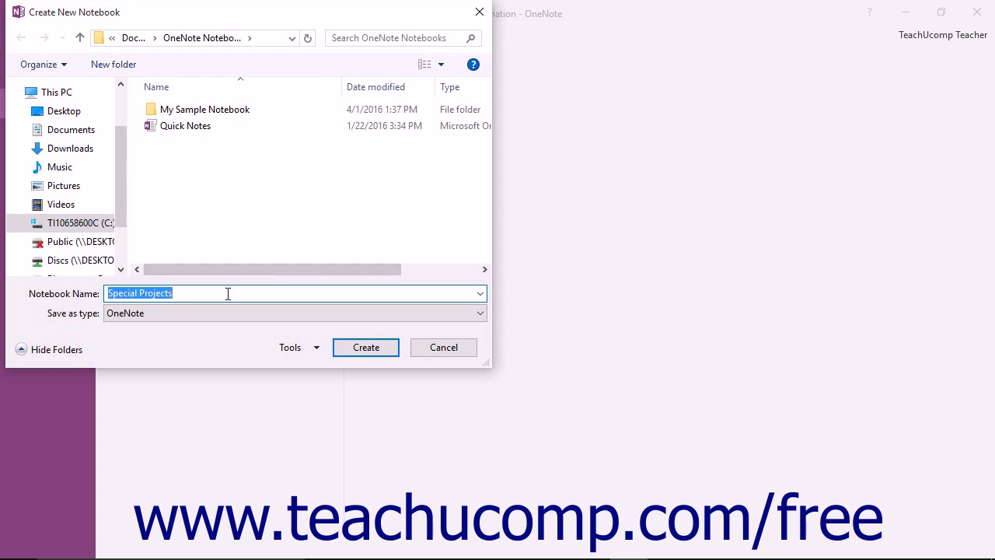
click(243, 294)
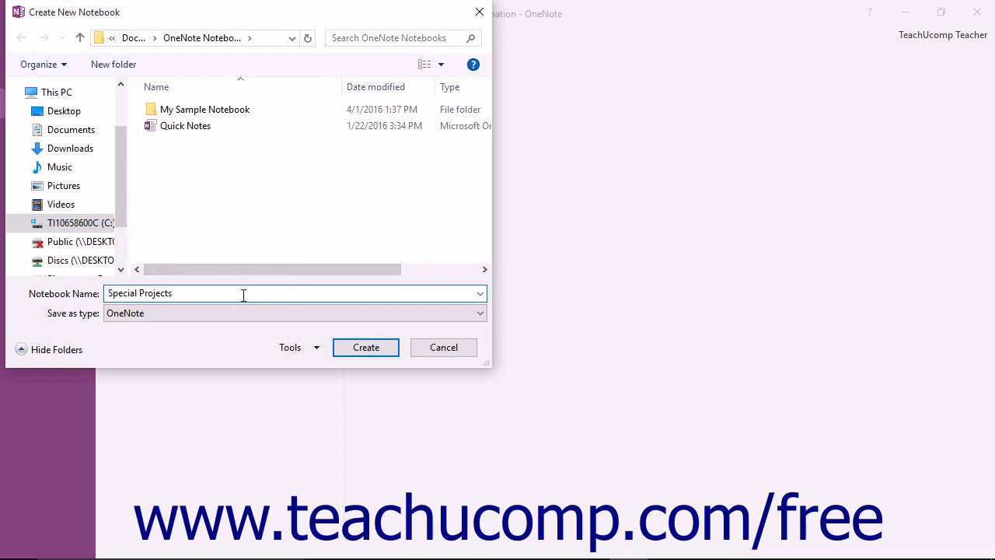
click(365, 347)
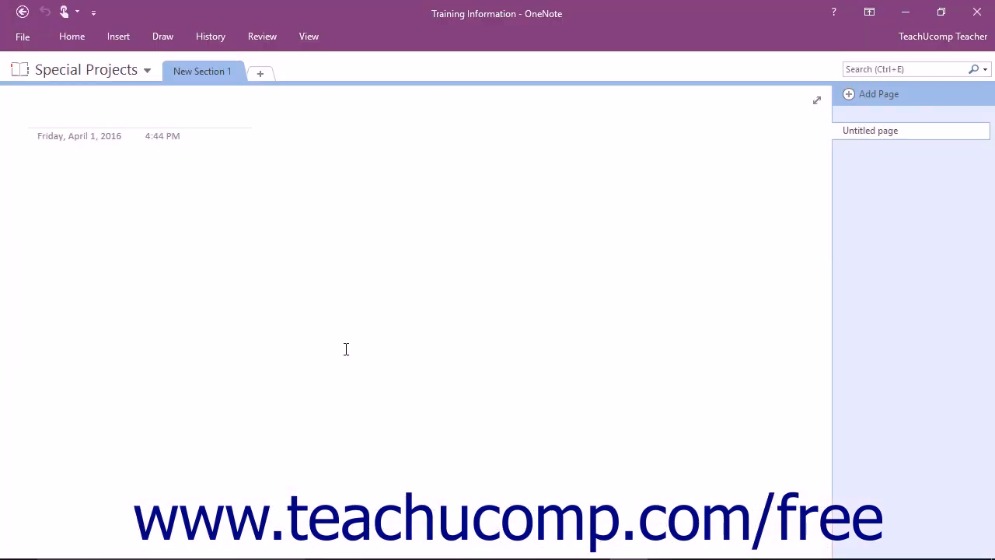
Check Notebook Information lists it, then return to New Notebook and Add a Place
click(23, 36)
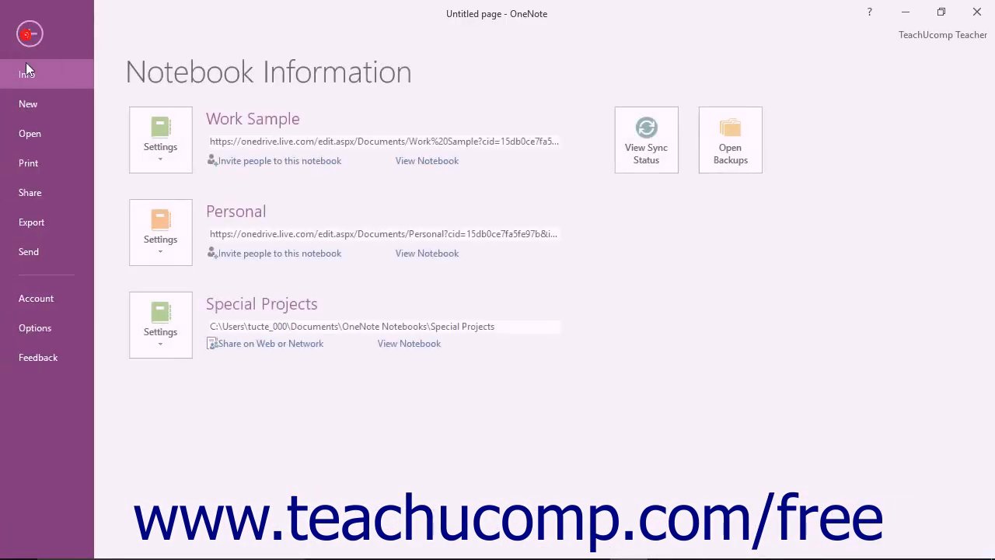
click(29, 103)
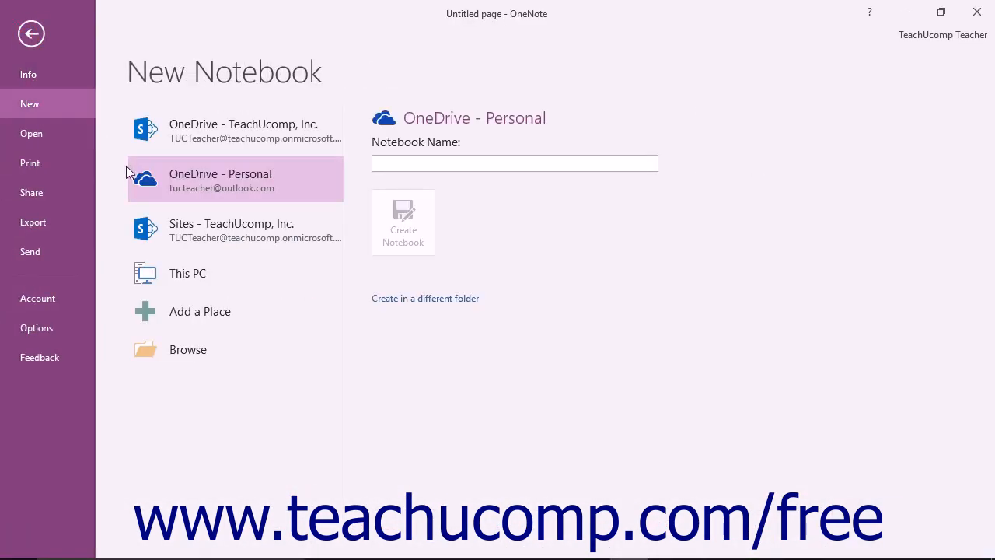
click(199, 311)
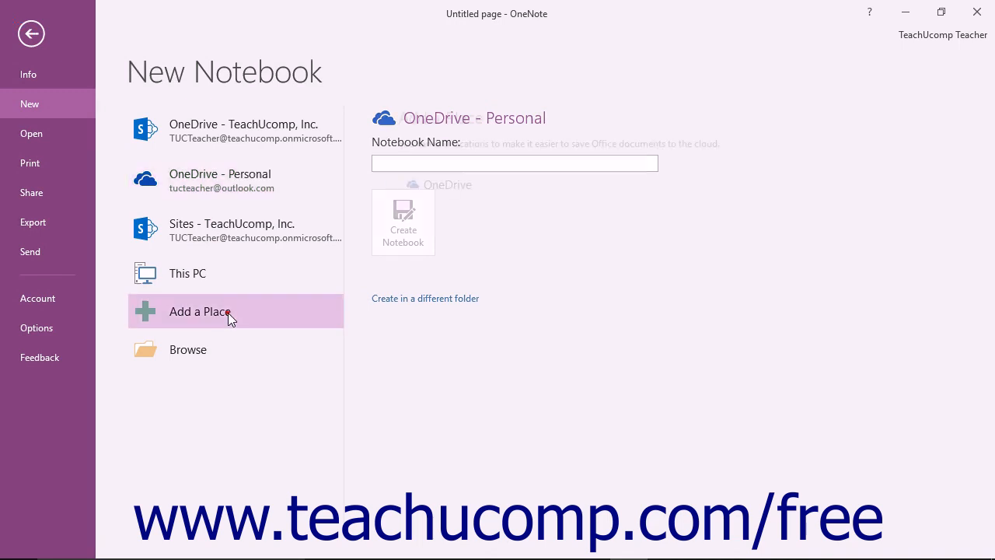
Show the Add a Place options, start adding OneDrive, and close the sign-in prompt unsigned
click(199, 311)
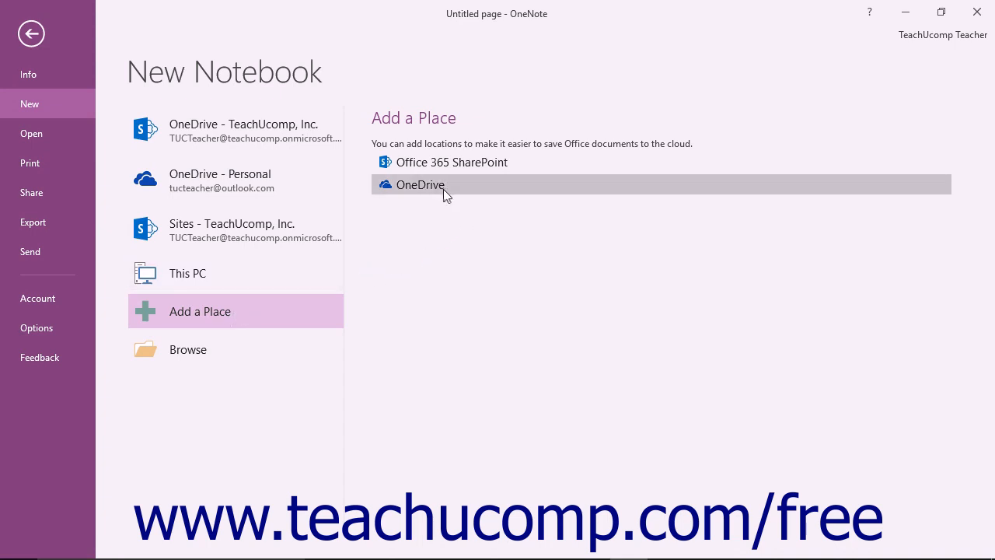
click(420, 184)
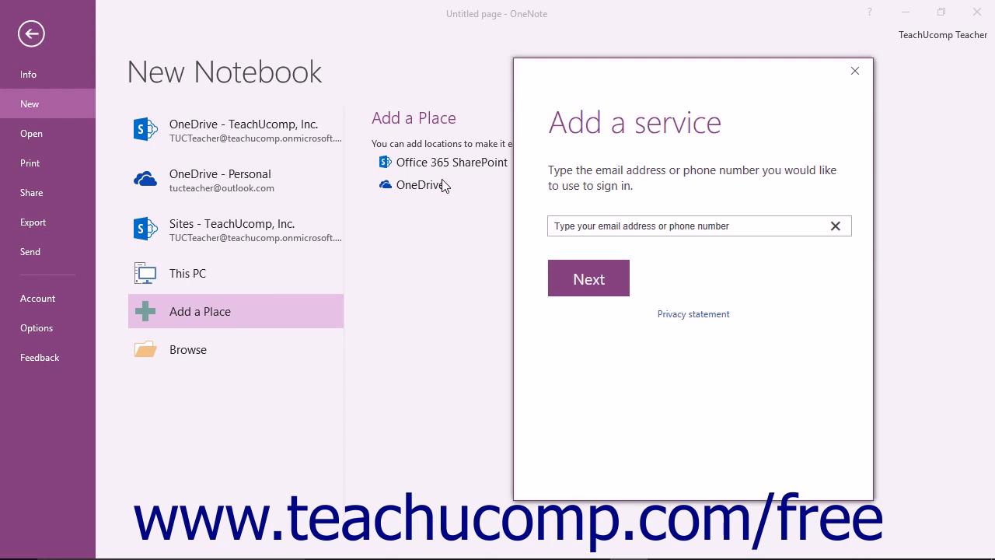
mouse_move(714, 104)
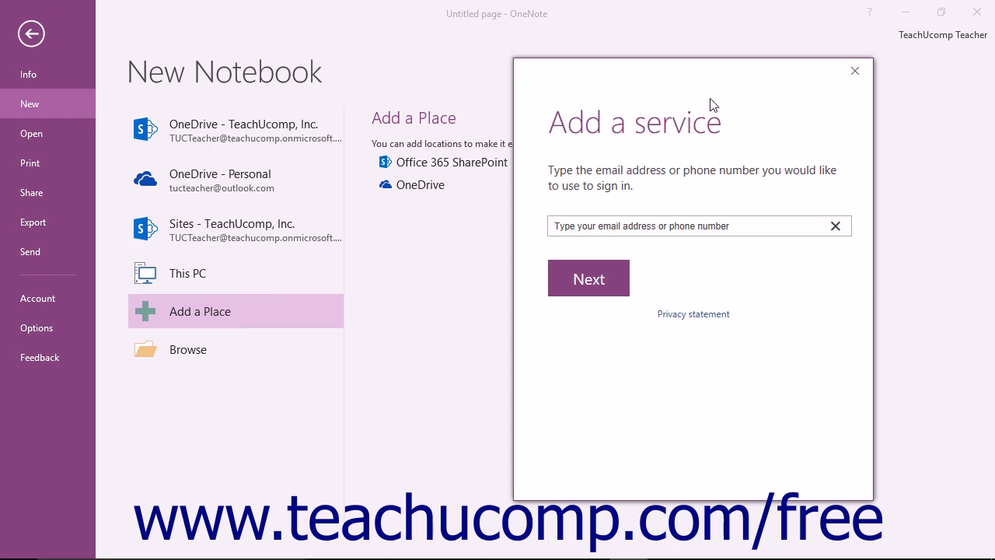
click(855, 71)
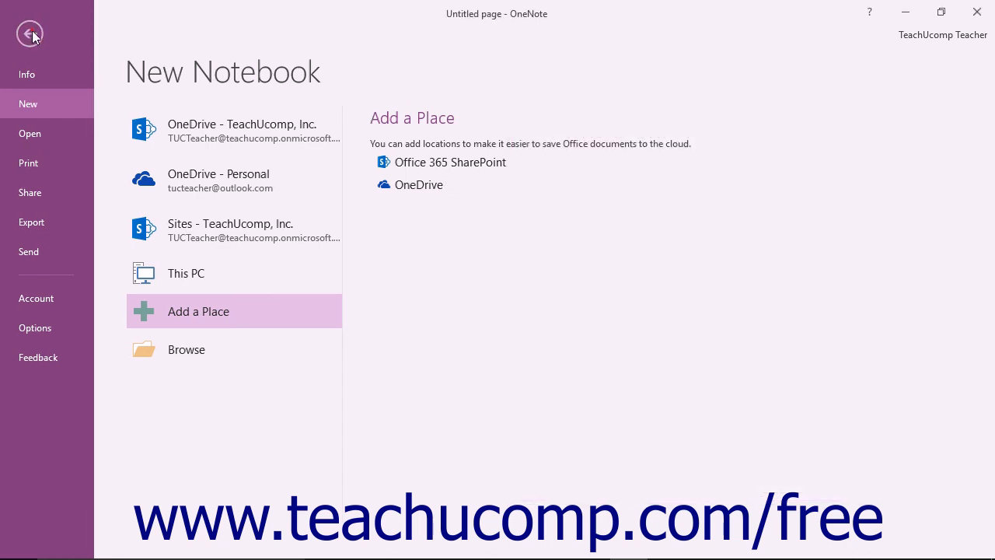